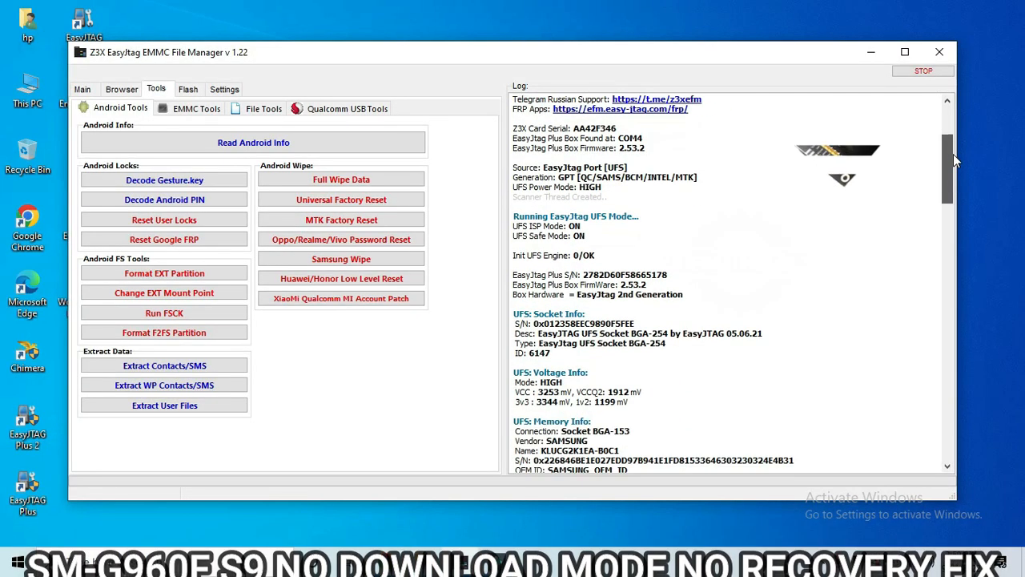
Scroll the Log panel to review the UFS chip info, LUNs, GUID partition scan and EmptyCheck results
{"action": "scroll", "scroll_direction": "down", "scroll_amount": 3}
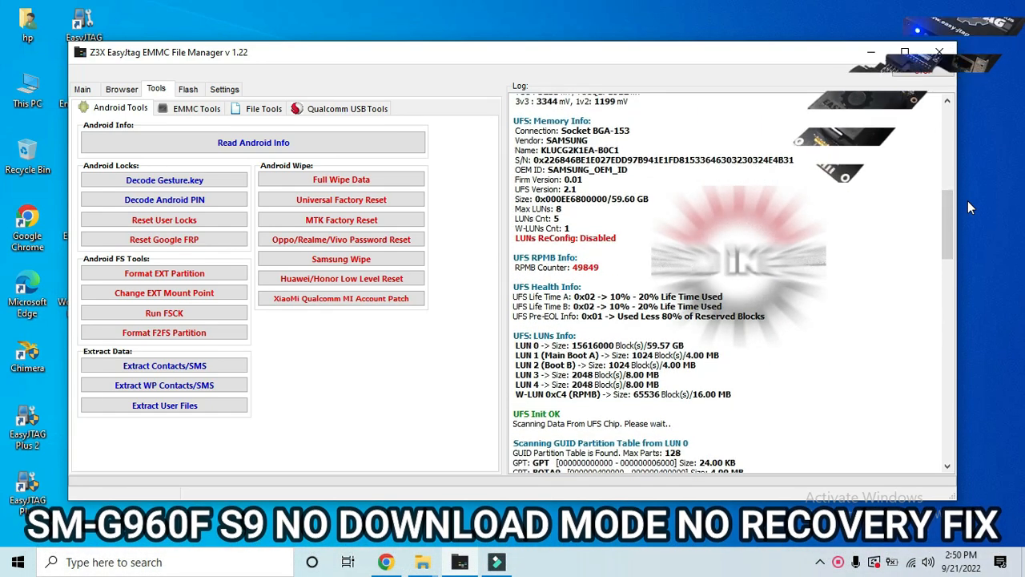
{"action": "scroll", "scroll_direction": "down", "scroll_amount": 3}
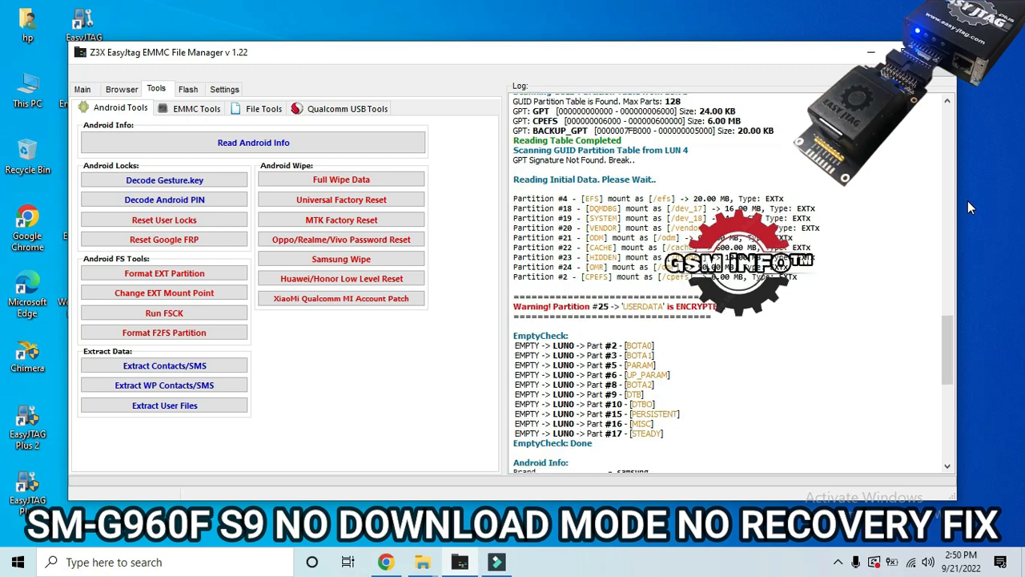
{"action": "scroll", "scroll_direction": "down", "scroll_amount": 3}
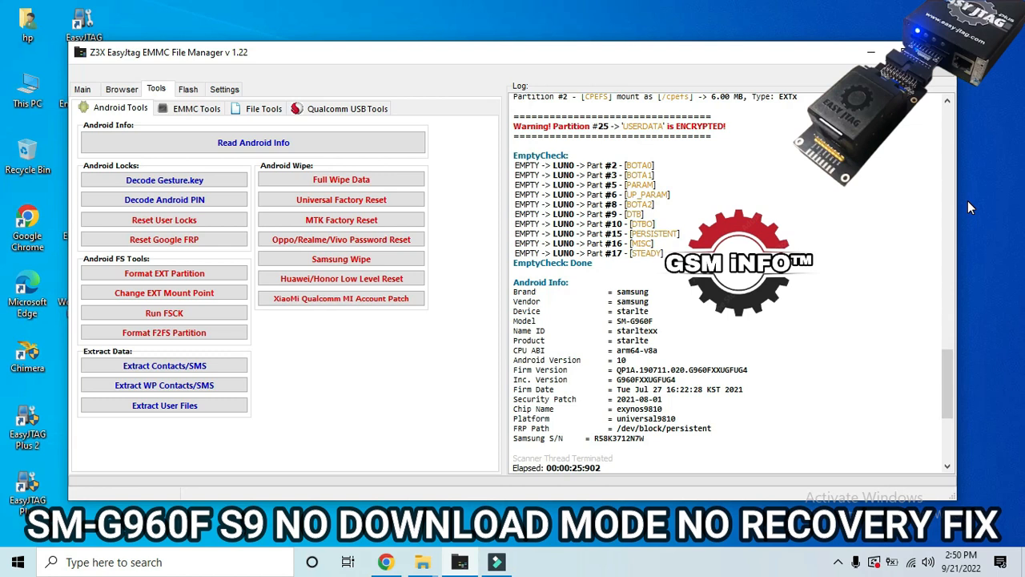
Review the Android Info and Scan Done (30 partitions), then start Reset Google FRP under Android Locks
{"action": "scroll", "scroll_direction": "down", "scroll_amount": 3}
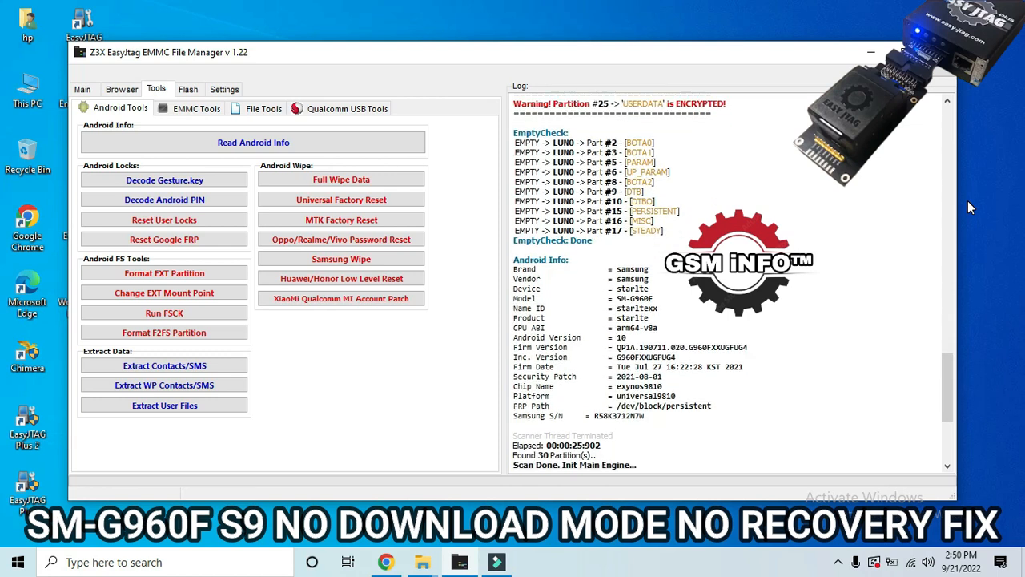
{"action": "scroll", "scroll_direction": "down", "scroll_amount": 3}
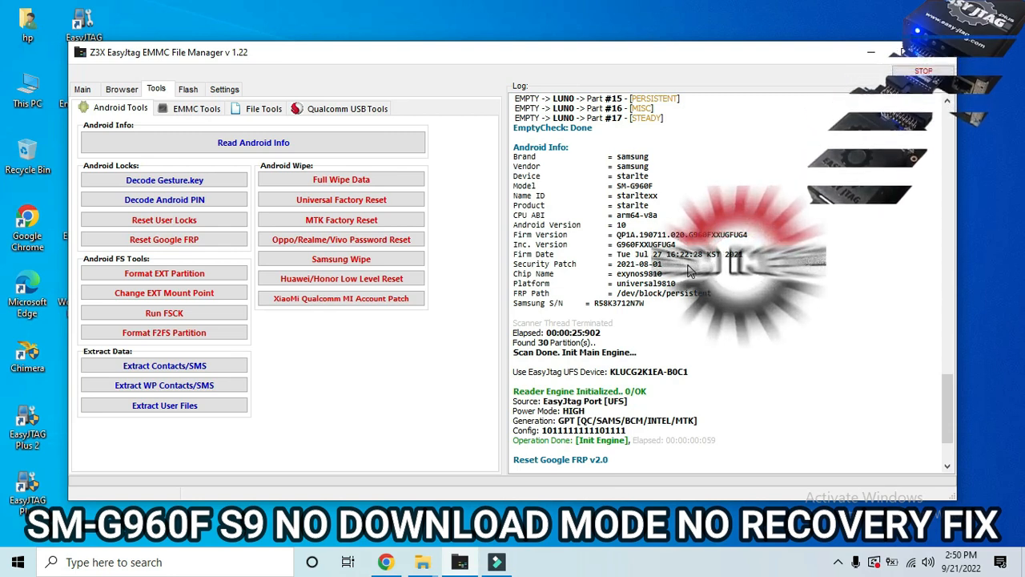
{"action": "double_click", "coordinate": [645, 244]}
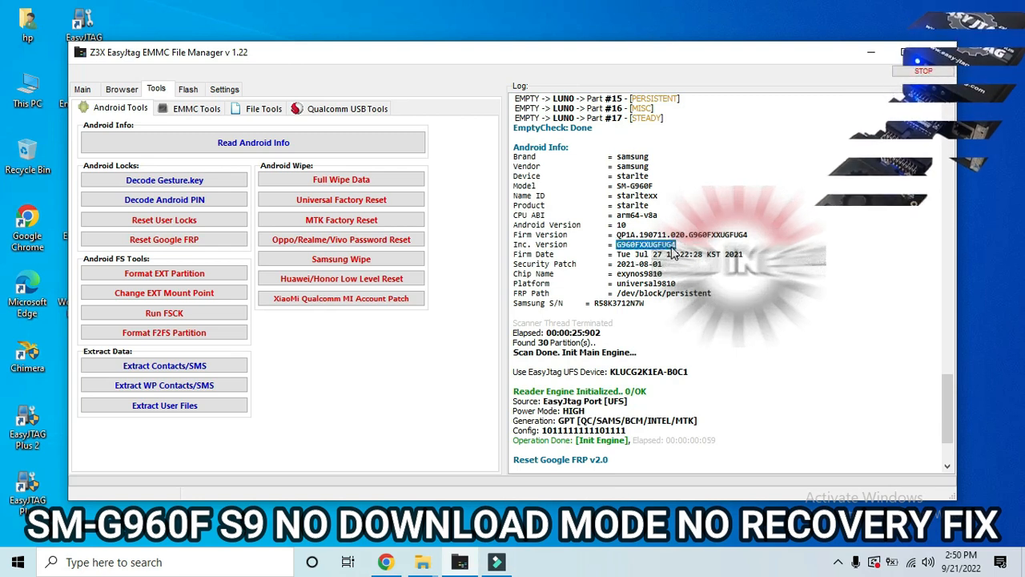